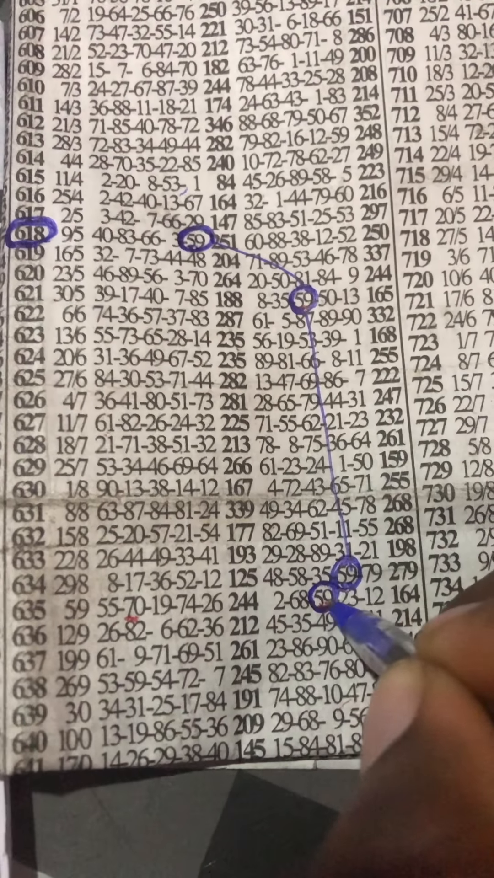
Circle the 59 in row 635 and link it to the circled 59 in row 634.
click(336, 605)
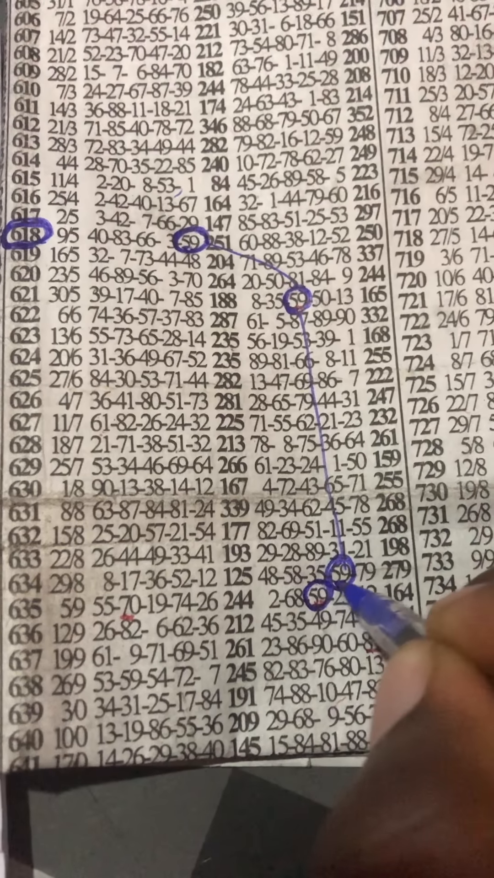